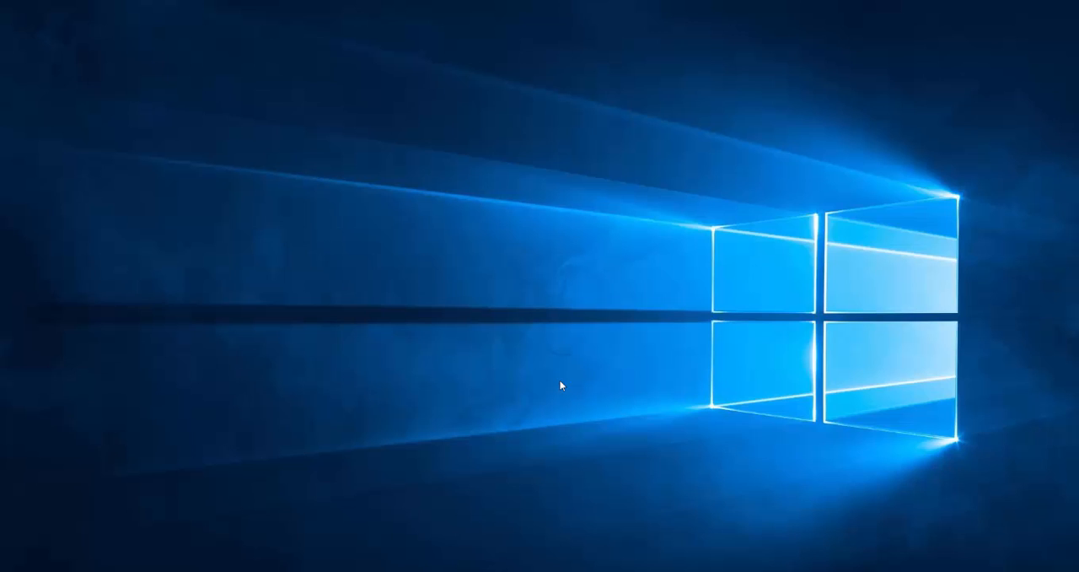
Open the Project panel with Windows+P and start searching for wireless displays.
key(win+p)
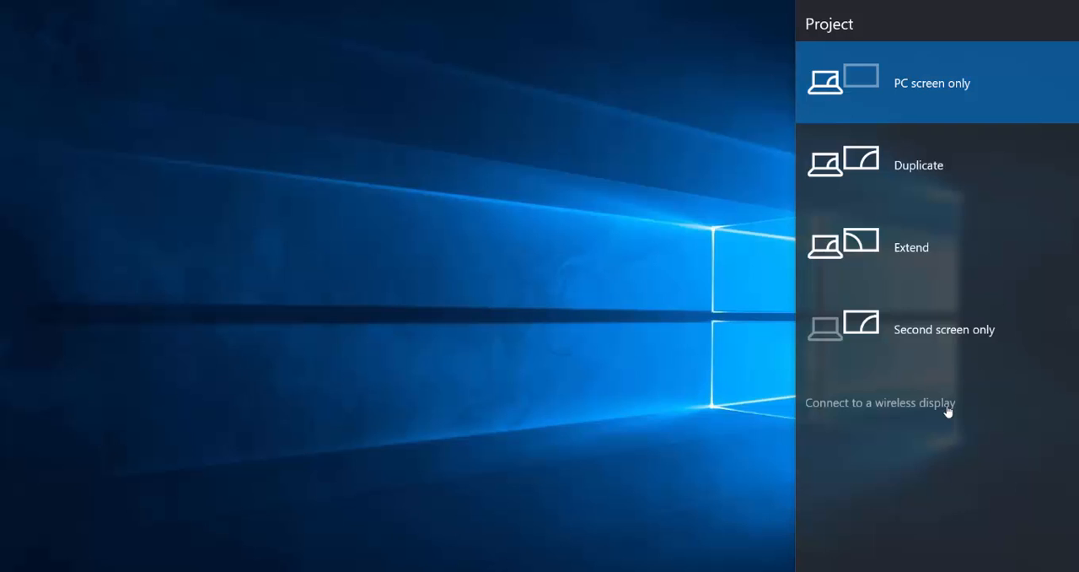
mouse_move(914, 415)
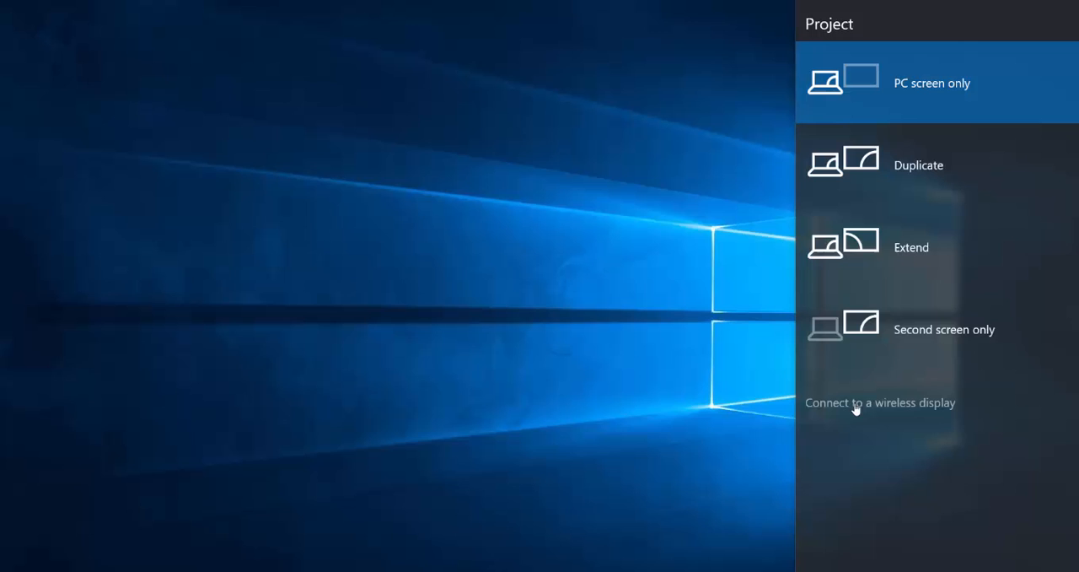
mouse_move(942, 411)
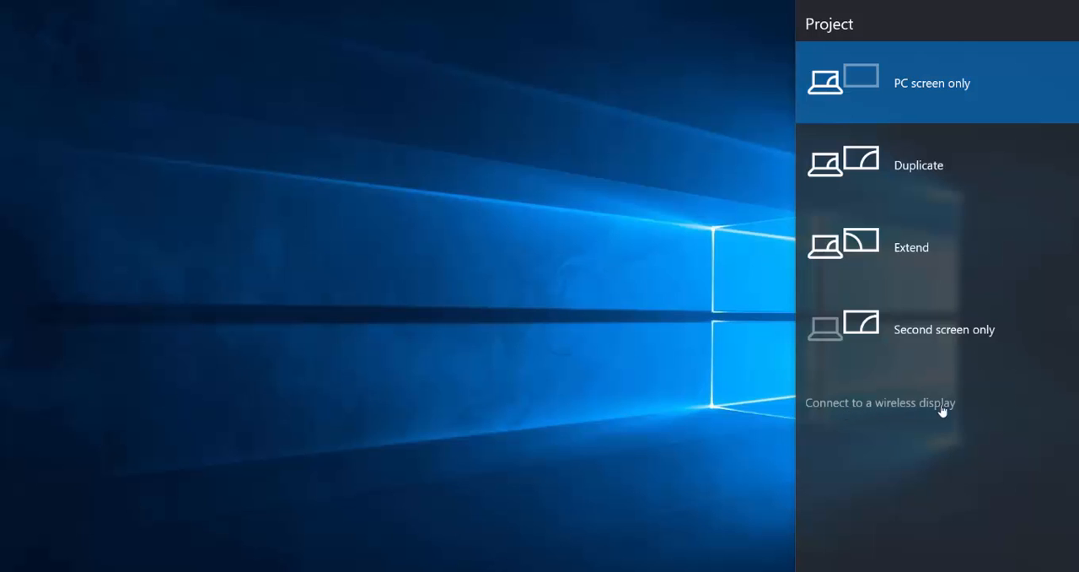
click(880, 402)
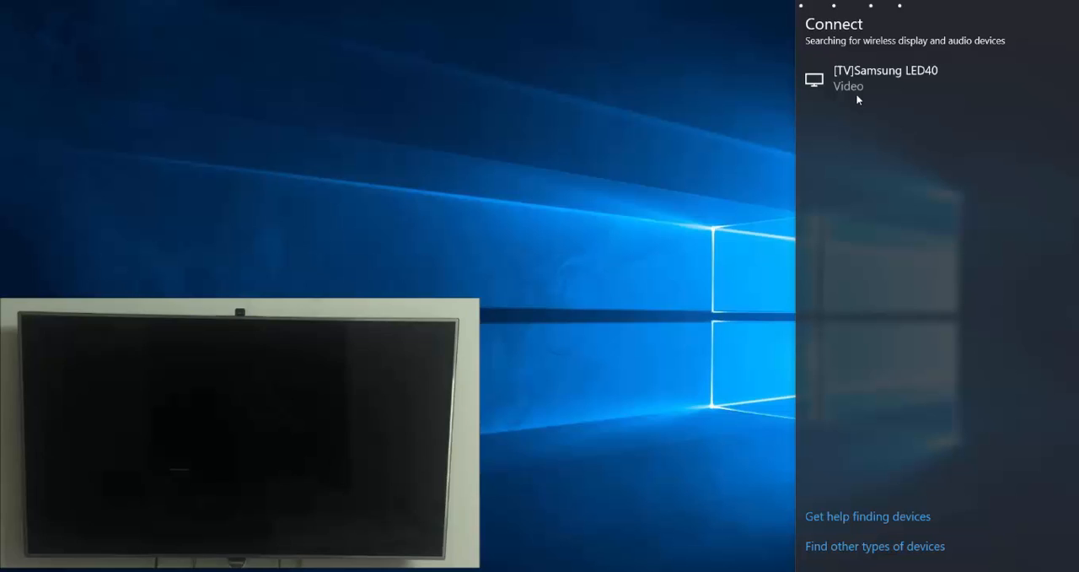
Connect to the '[TV]Samsung LED40' wireless display from the search results.
click(885, 77)
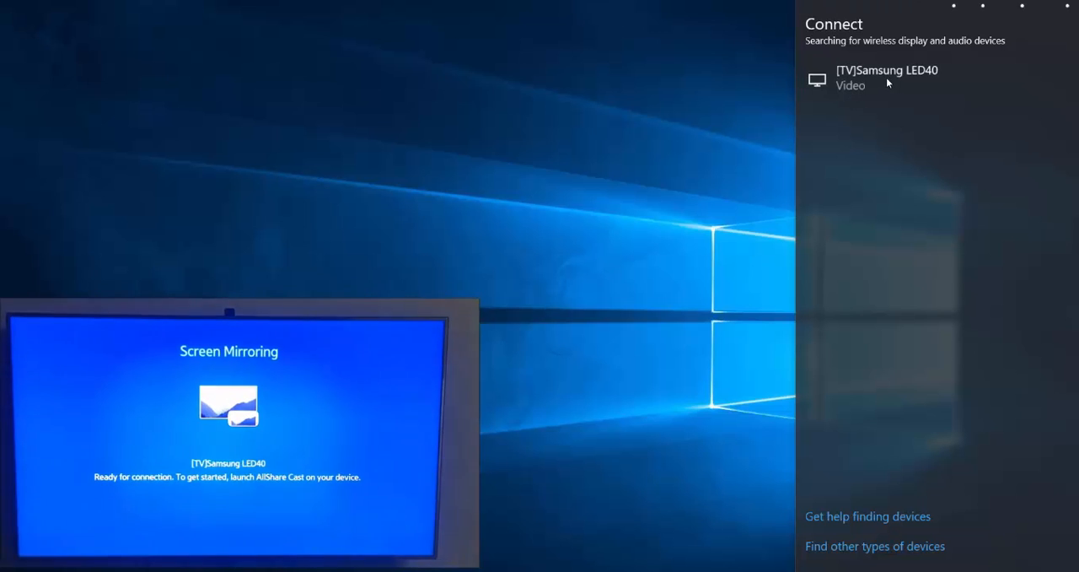
click(885, 76)
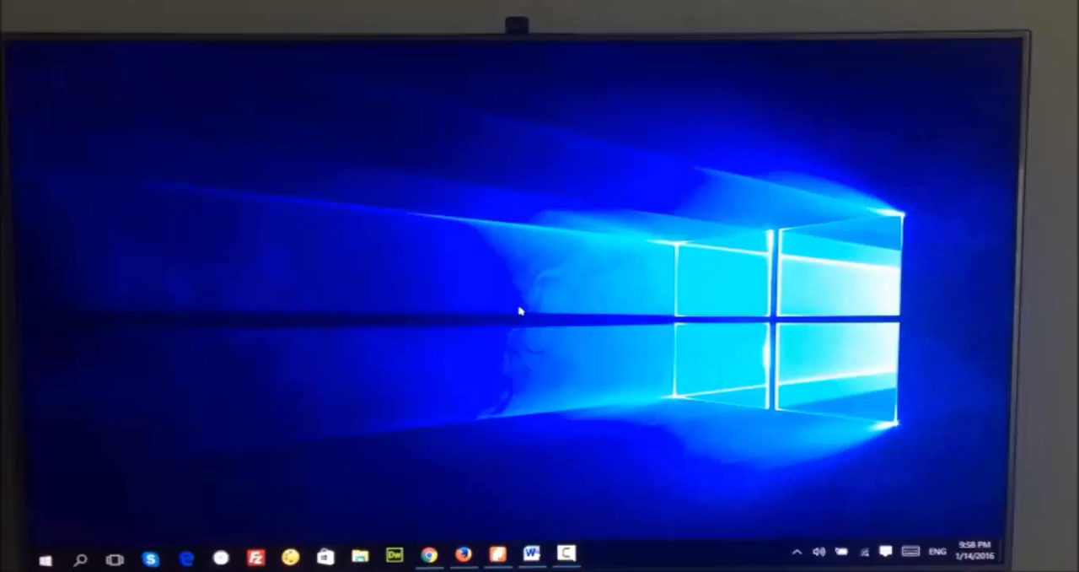
Right-click the mirrored desktop to show its shortcut menu on the TV.
right_click(518, 312)
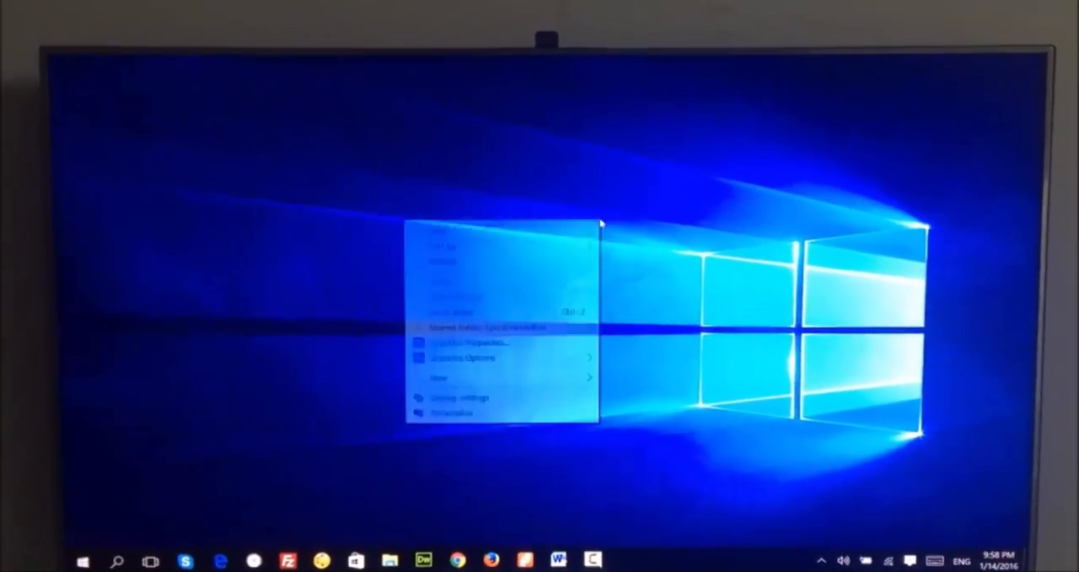